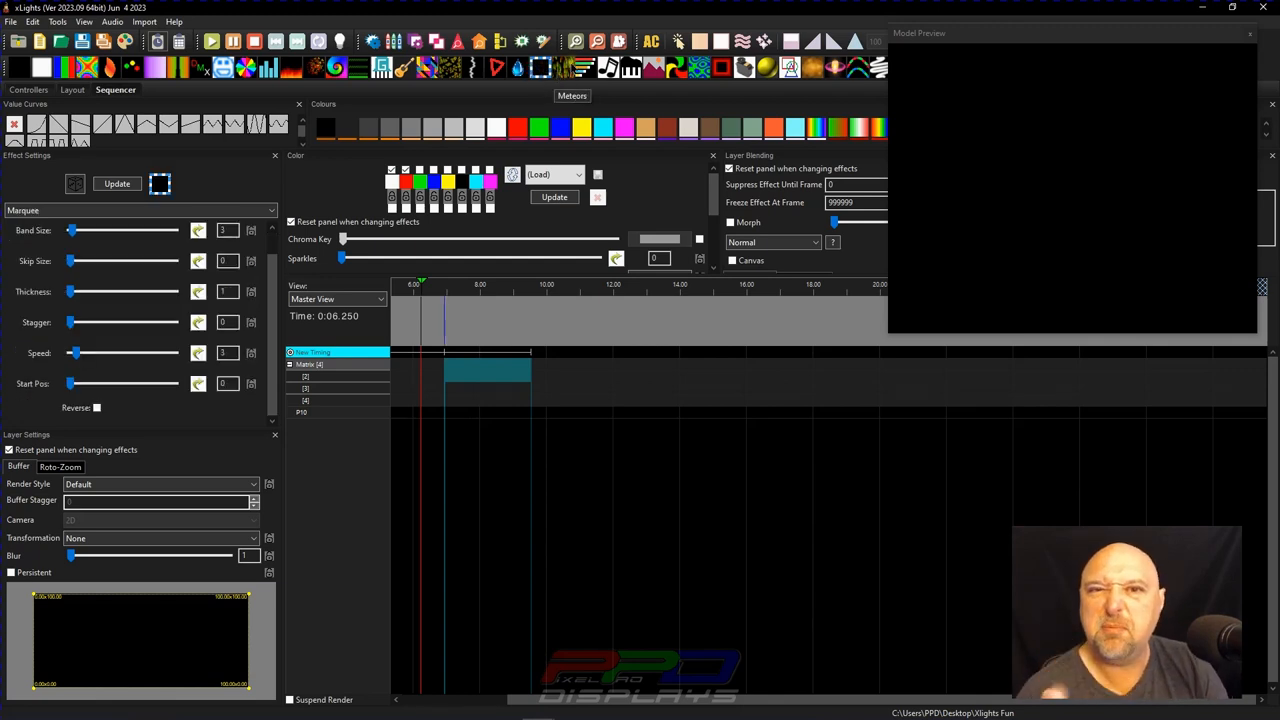
{"action": "mouse_move", "coordinate": [581, 68]}
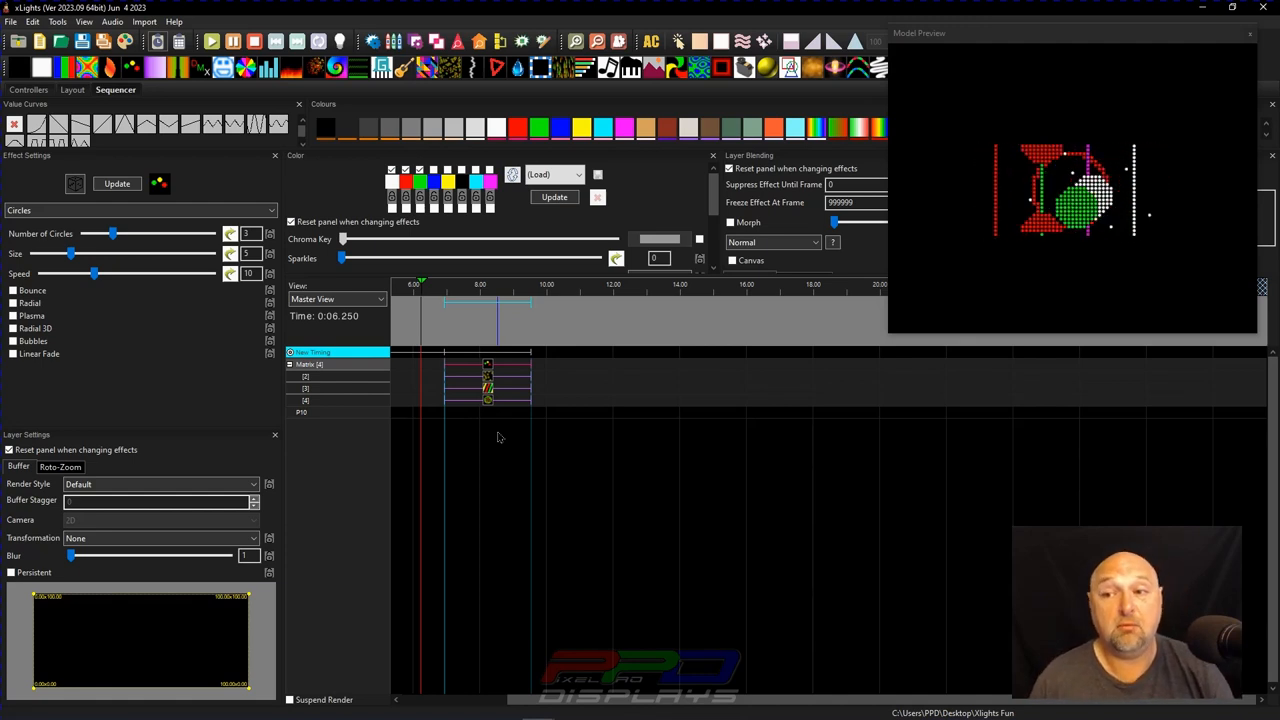
Select the effects on all four Matrix layers and choose Add/Manage Effect Presets from their menu.
{"action": "left_click", "coordinate": [460, 373]}
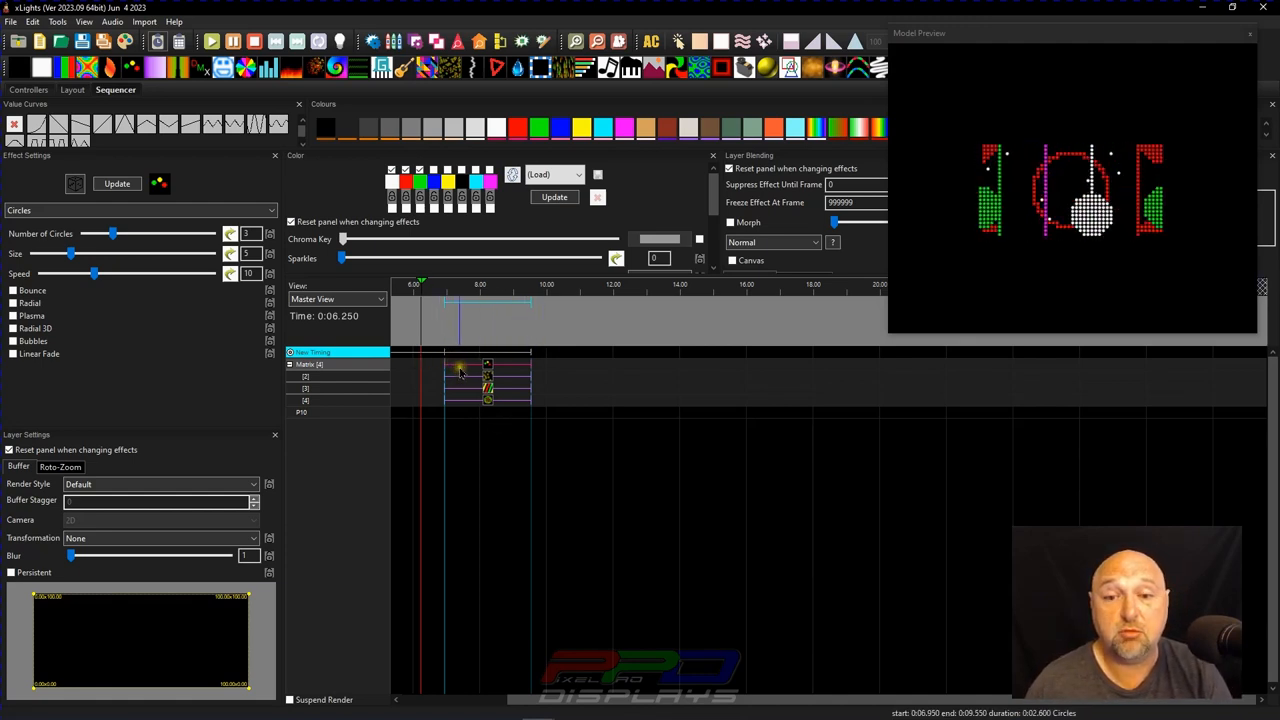
{"action": "left_click", "coordinate": [488, 380]}
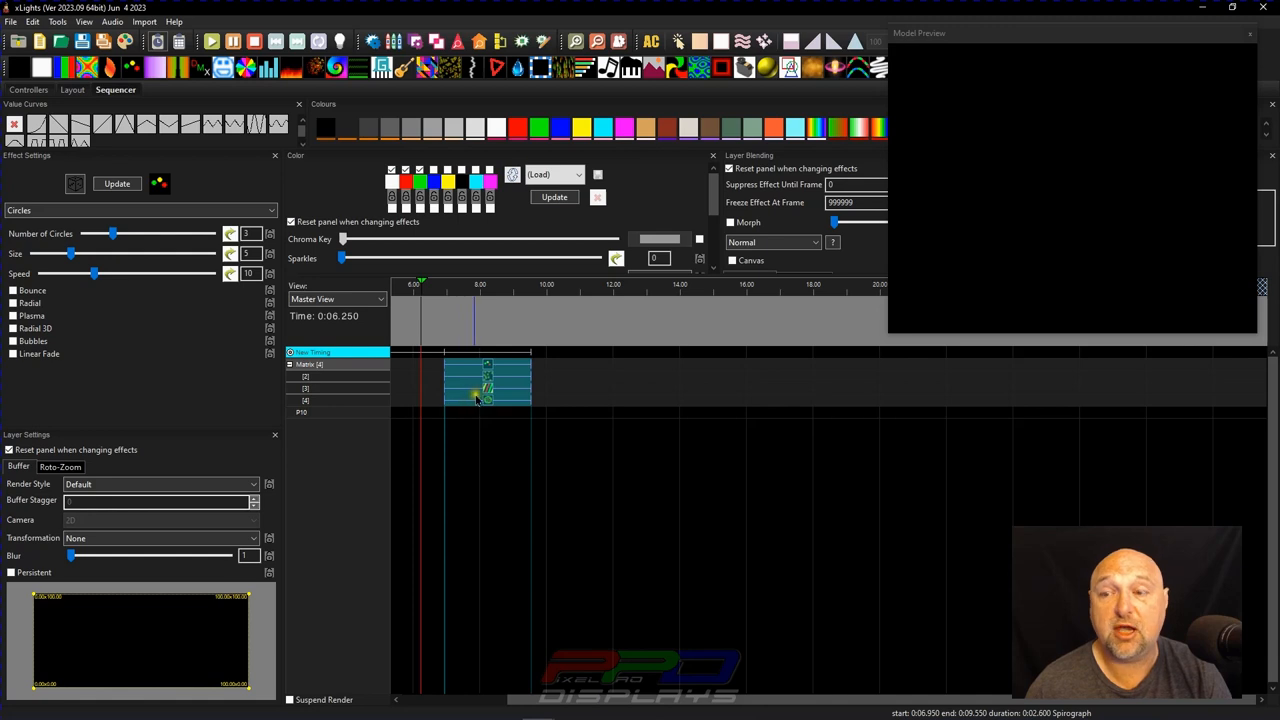
{"action": "right_click", "coordinate": [478, 398]}
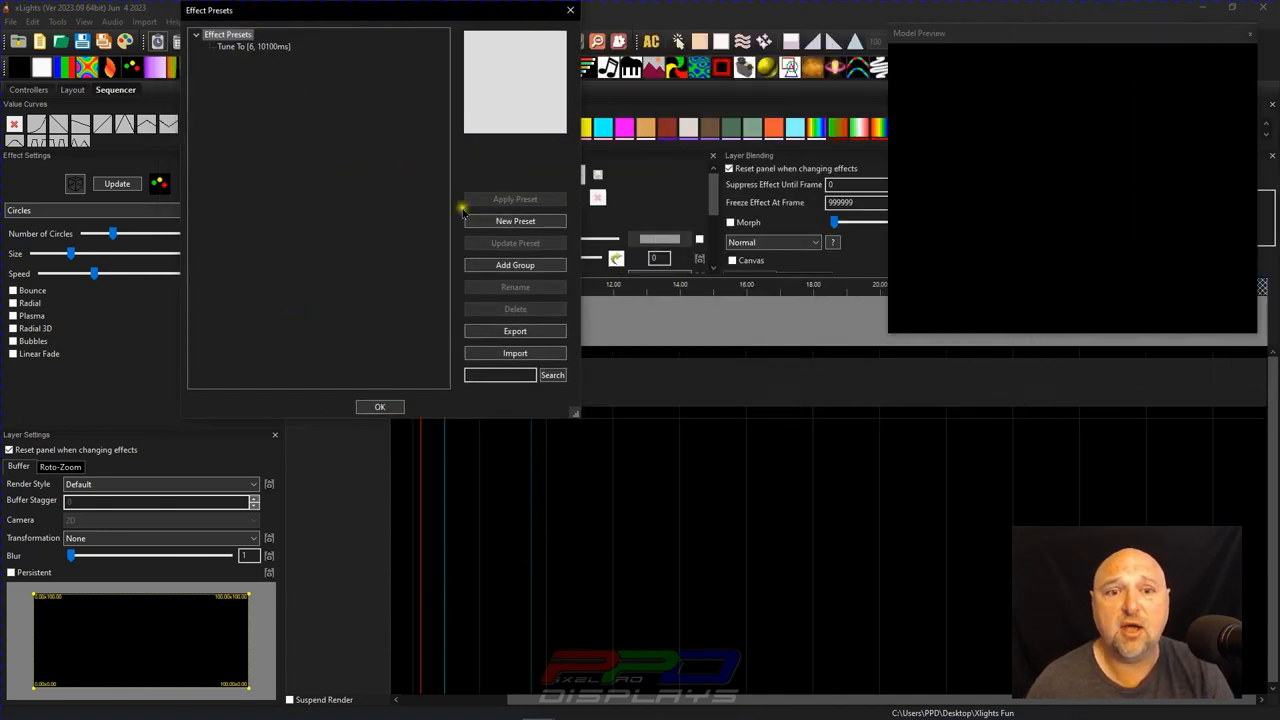
Save the selected effects as a new preset named 'Interesting and fun', preview it, and close Effect Presets.
{"action": "left_click", "coordinate": [515, 221]}
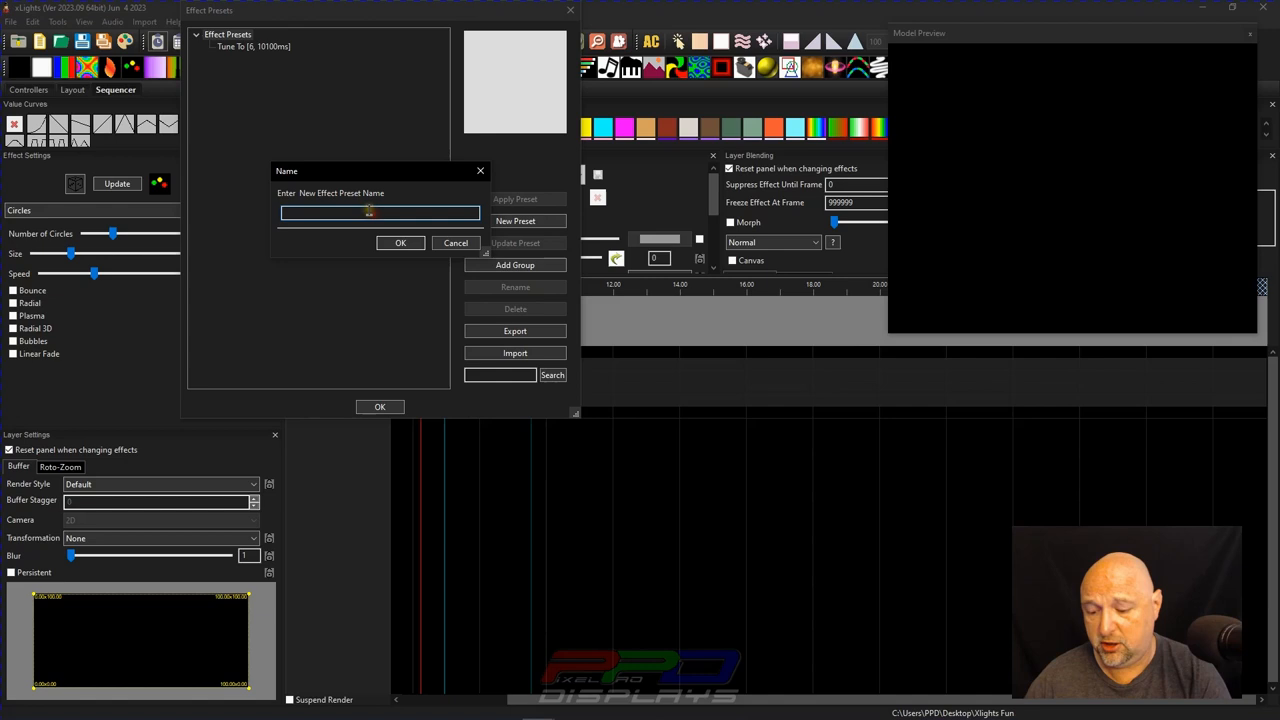
{"action": "type", "text": "Interesting and f"}
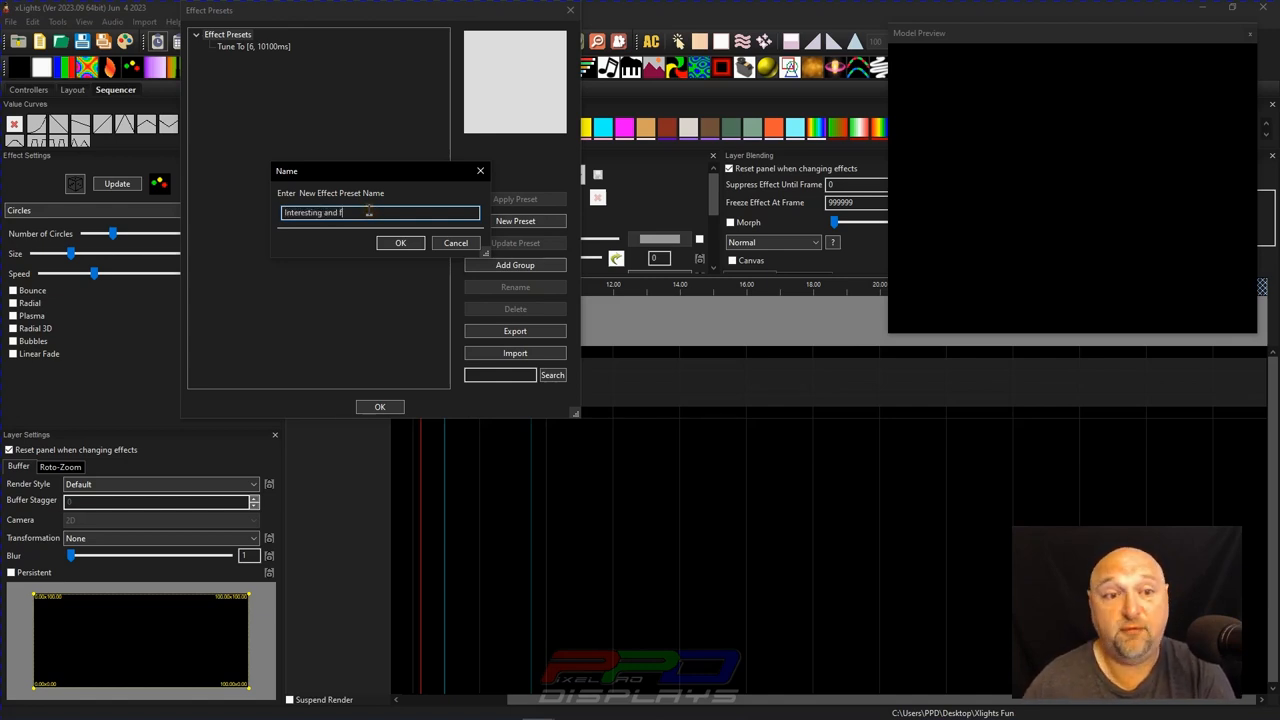
{"action": "type", "text": "un!"}
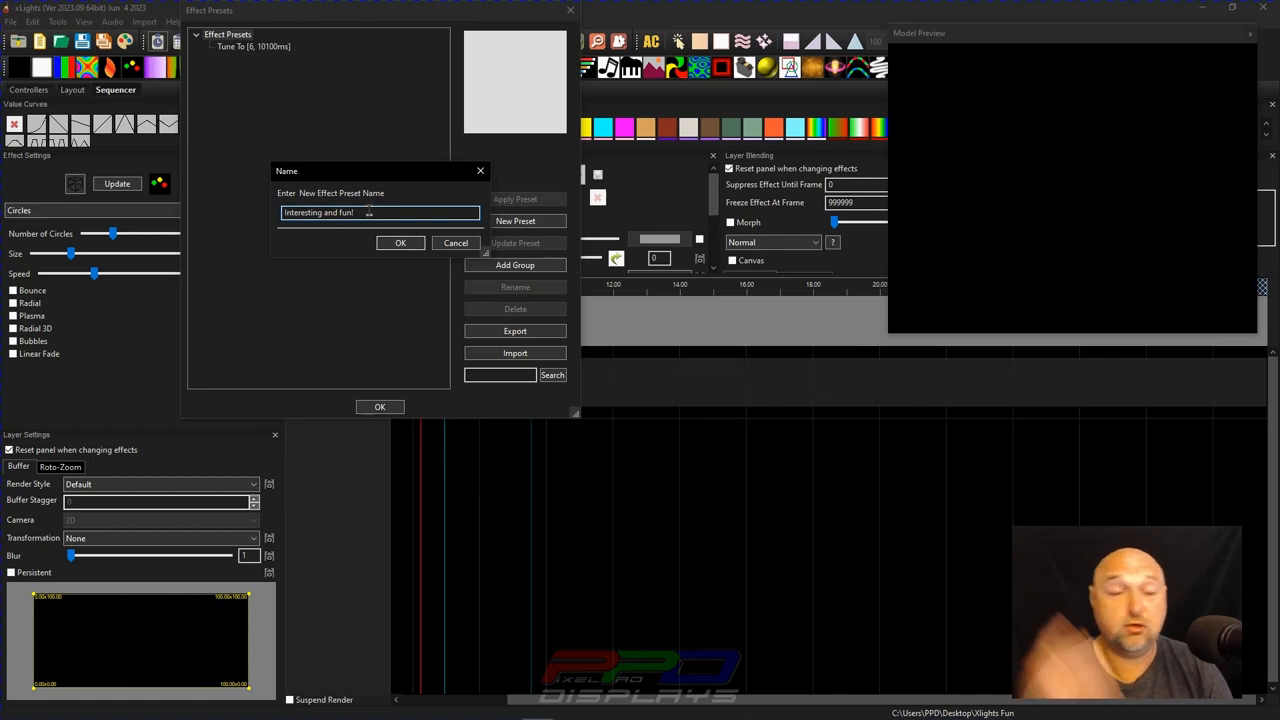
{"action": "left_click", "coordinate": [400, 243]}
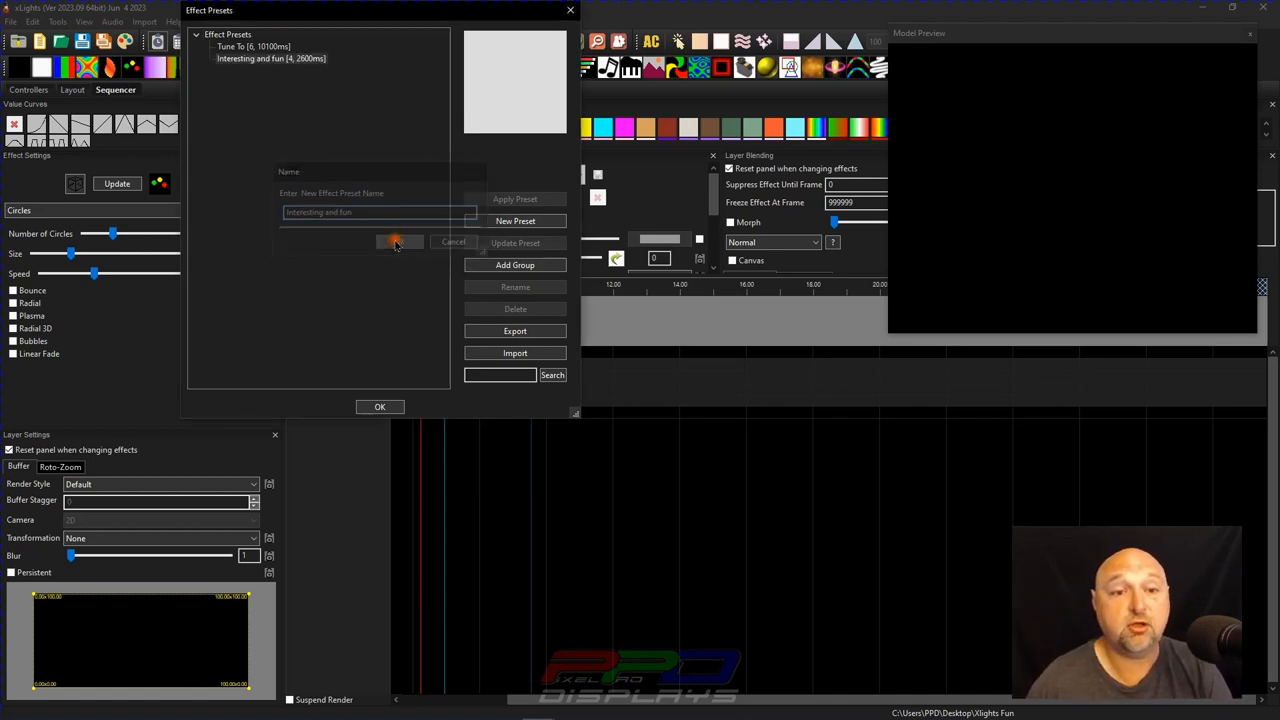
{"action": "left_click", "coordinate": [398, 242]}
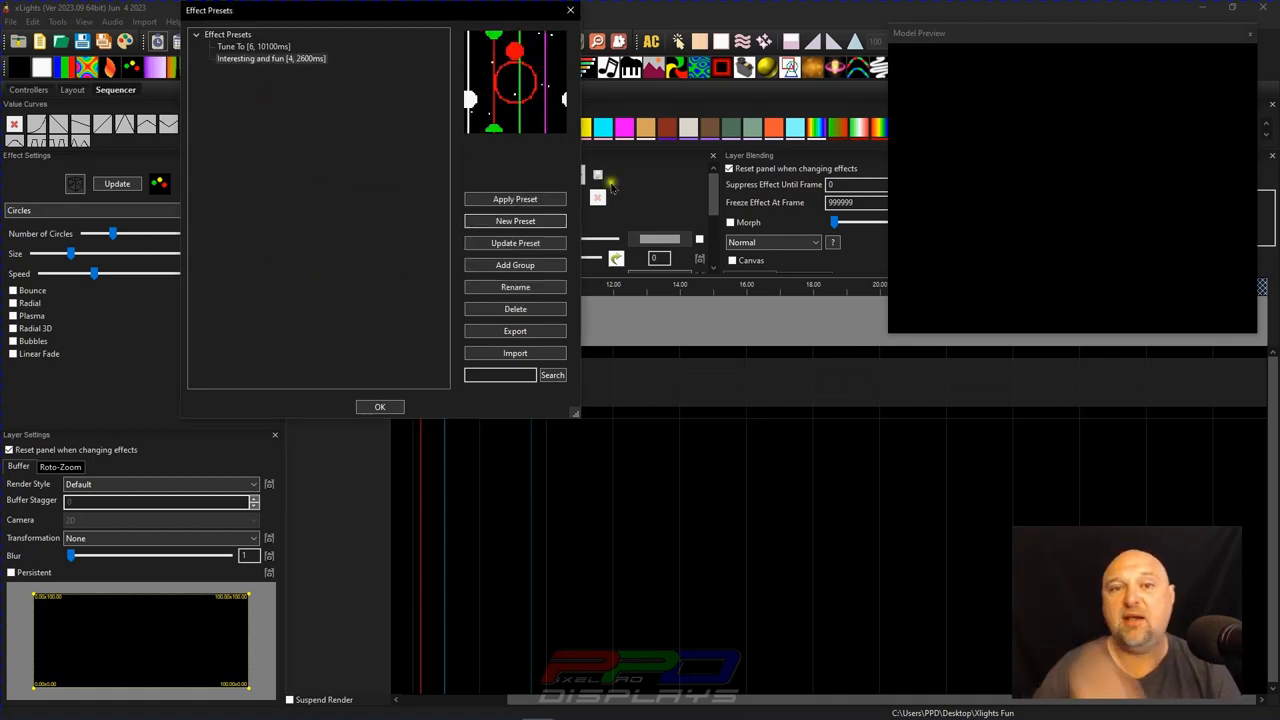
{"action": "left_click", "coordinate": [379, 407]}
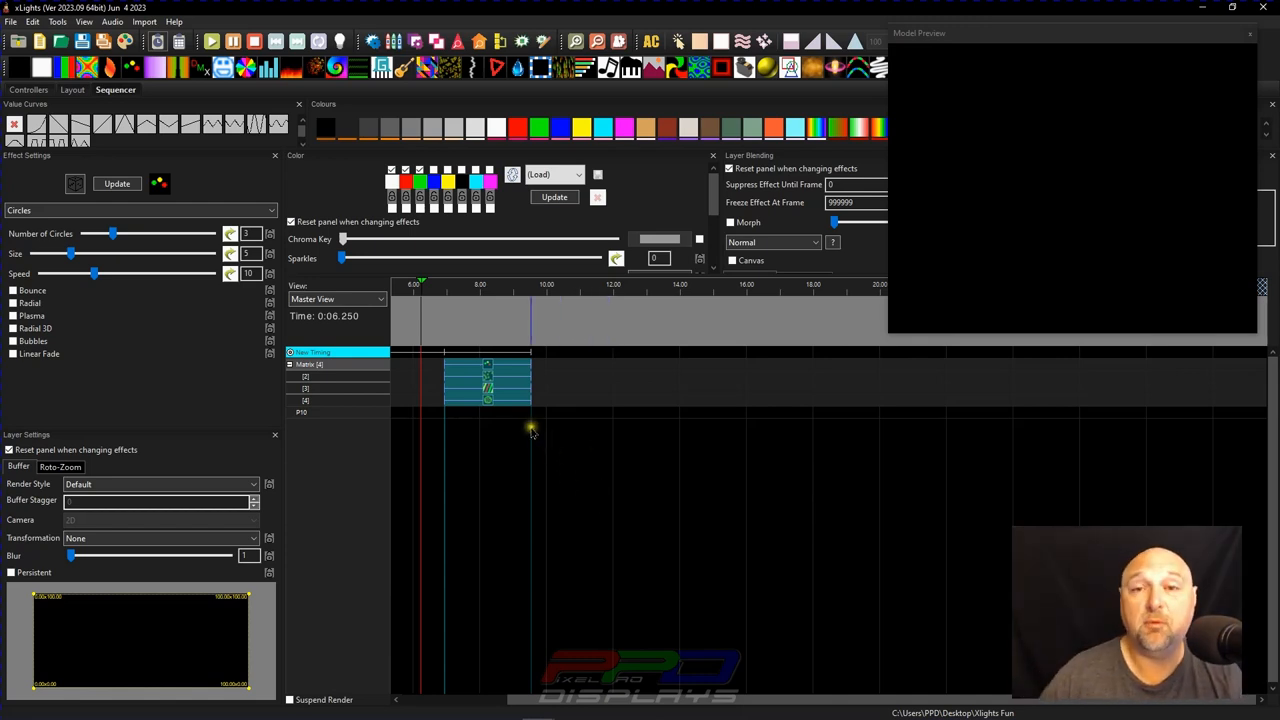
Replace the random layer effects with a single Morph effect on the first Matrix layer.
{"action": "left_click", "coordinate": [474, 384]}
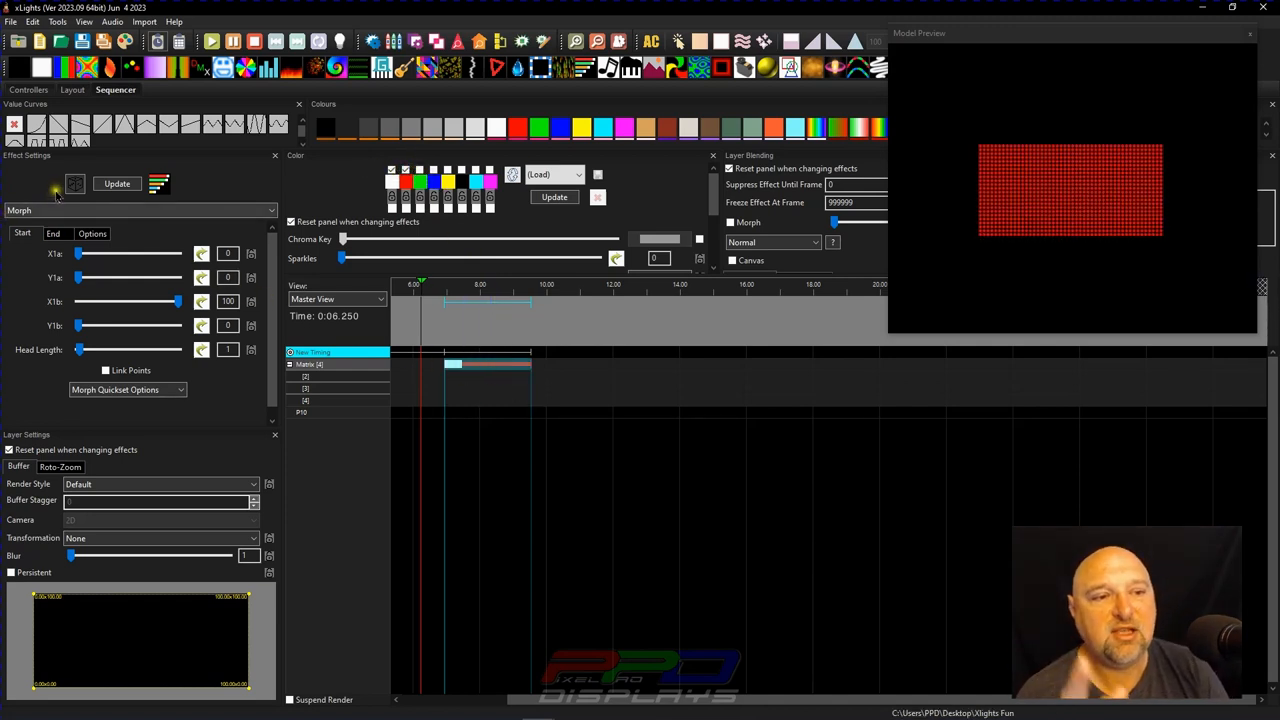
Randomize the Morph's start, end and head length, then bring up Effect Assist to see its path.
{"action": "left_click", "coordinate": [75, 185]}
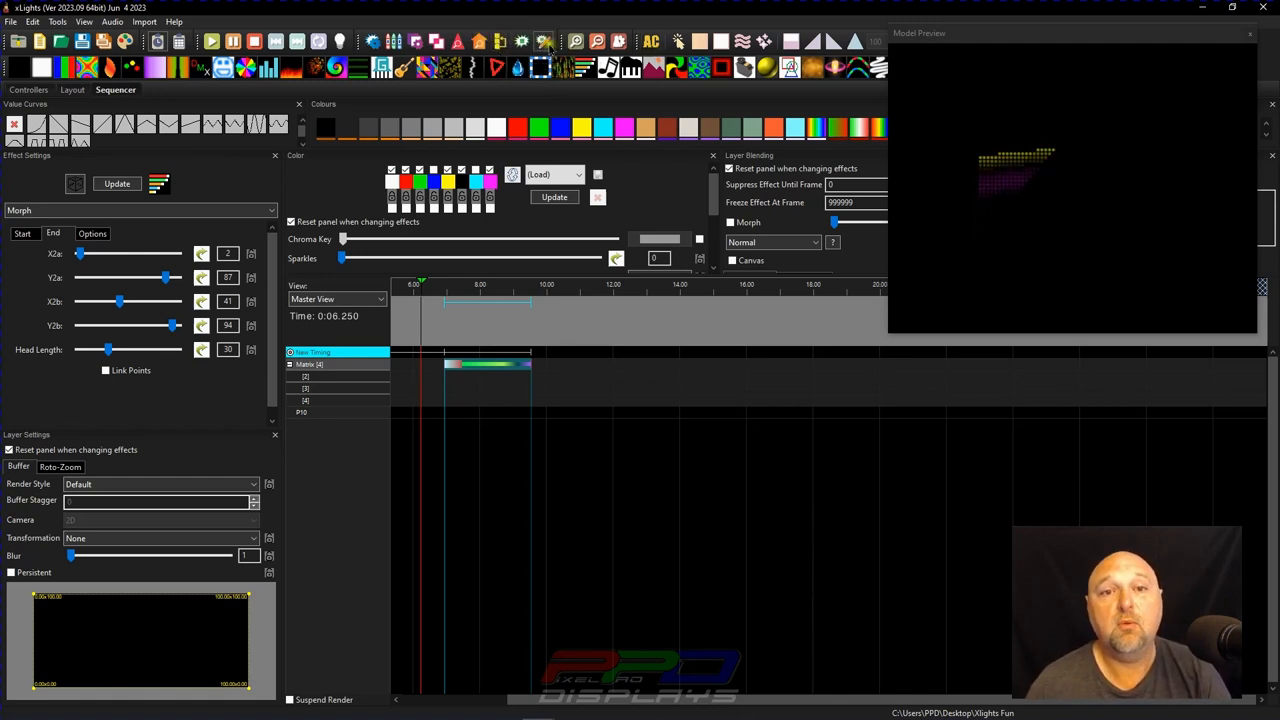
{"action": "left_click", "coordinate": [540, 68]}
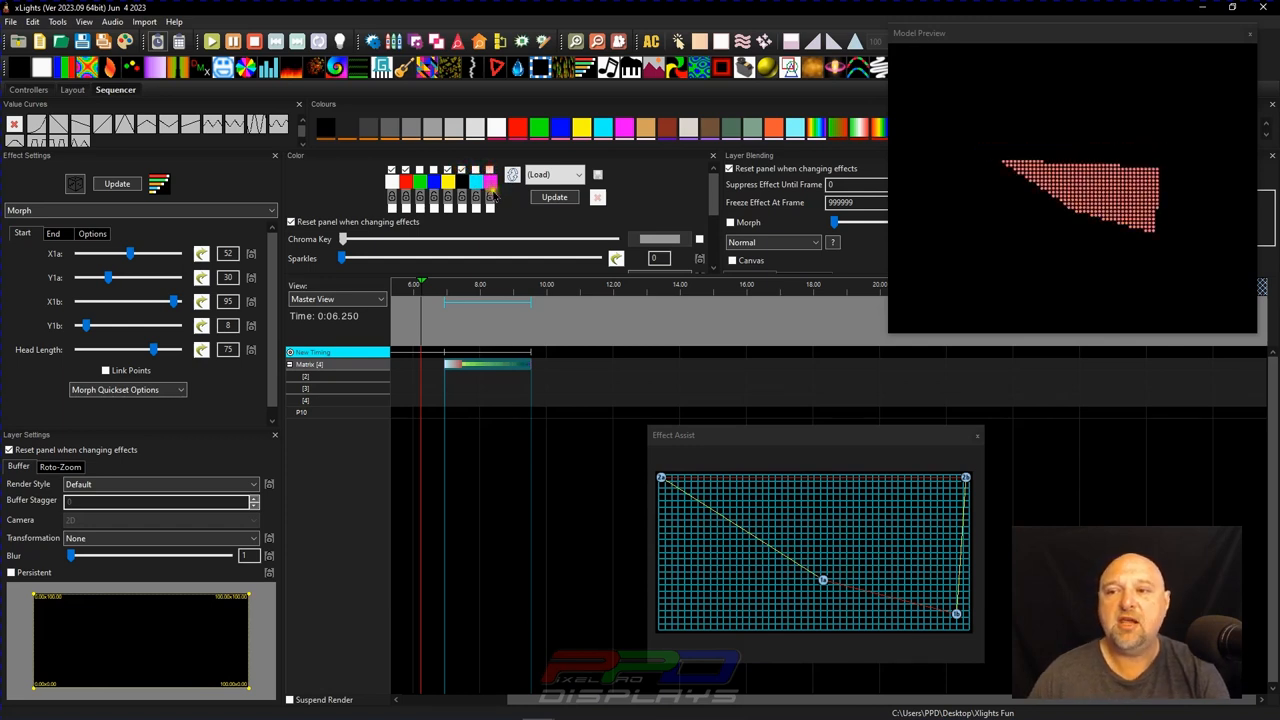
Move the Morph start point, copy it to layers 2–4, and set lower copies to Rotate CW 90 and Rotate 180.
{"action": "left_click", "coordinate": [490, 185]}
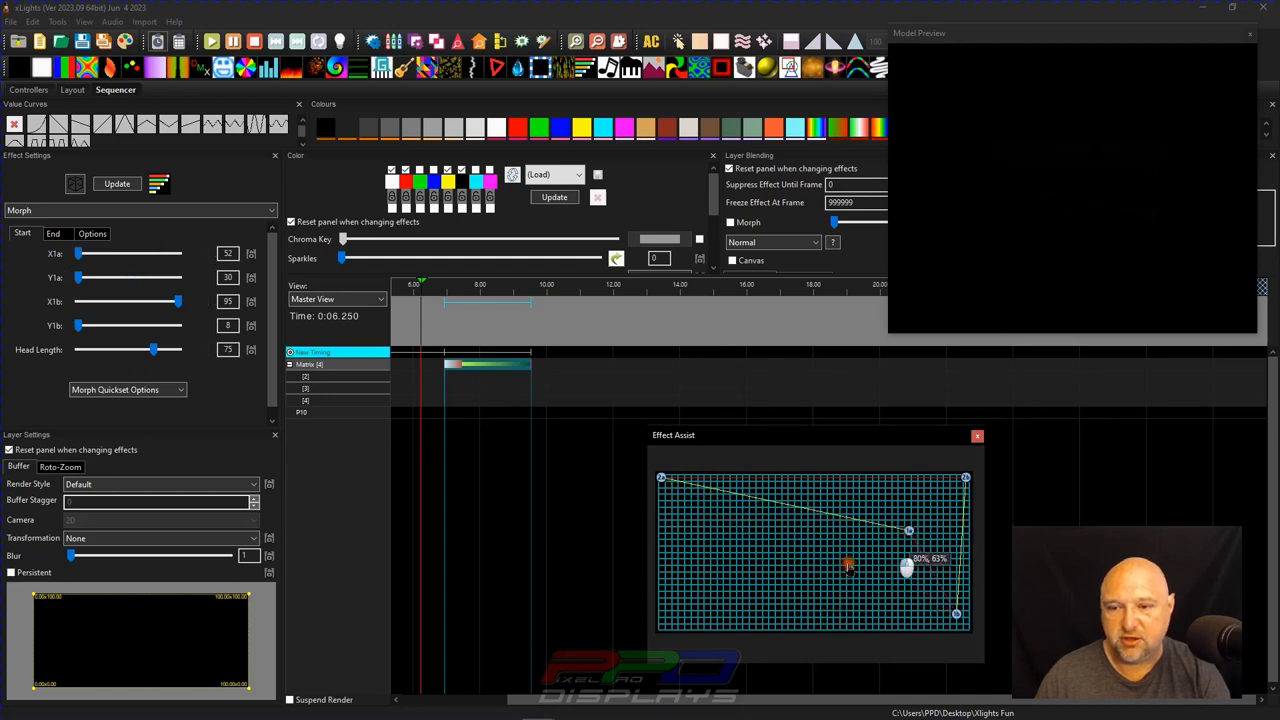
{"action": "right_click", "coordinate": [453, 378]}
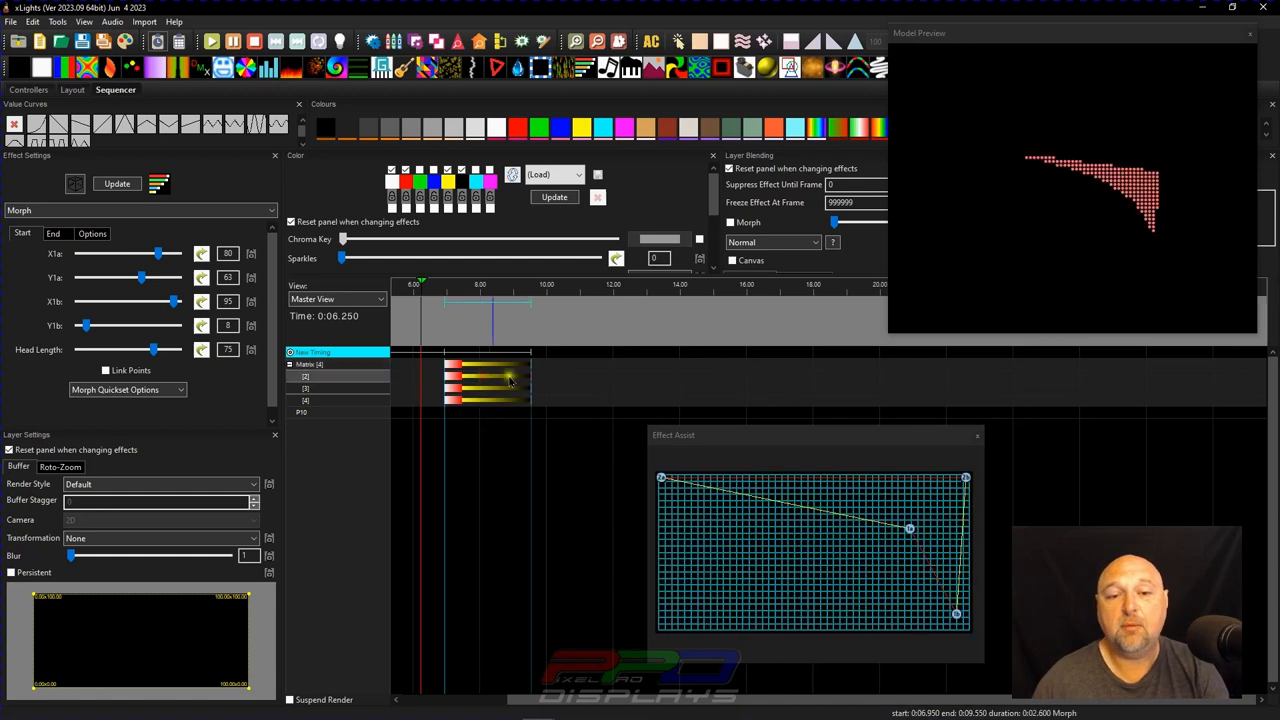
{"action": "left_click", "coordinate": [160, 538]}
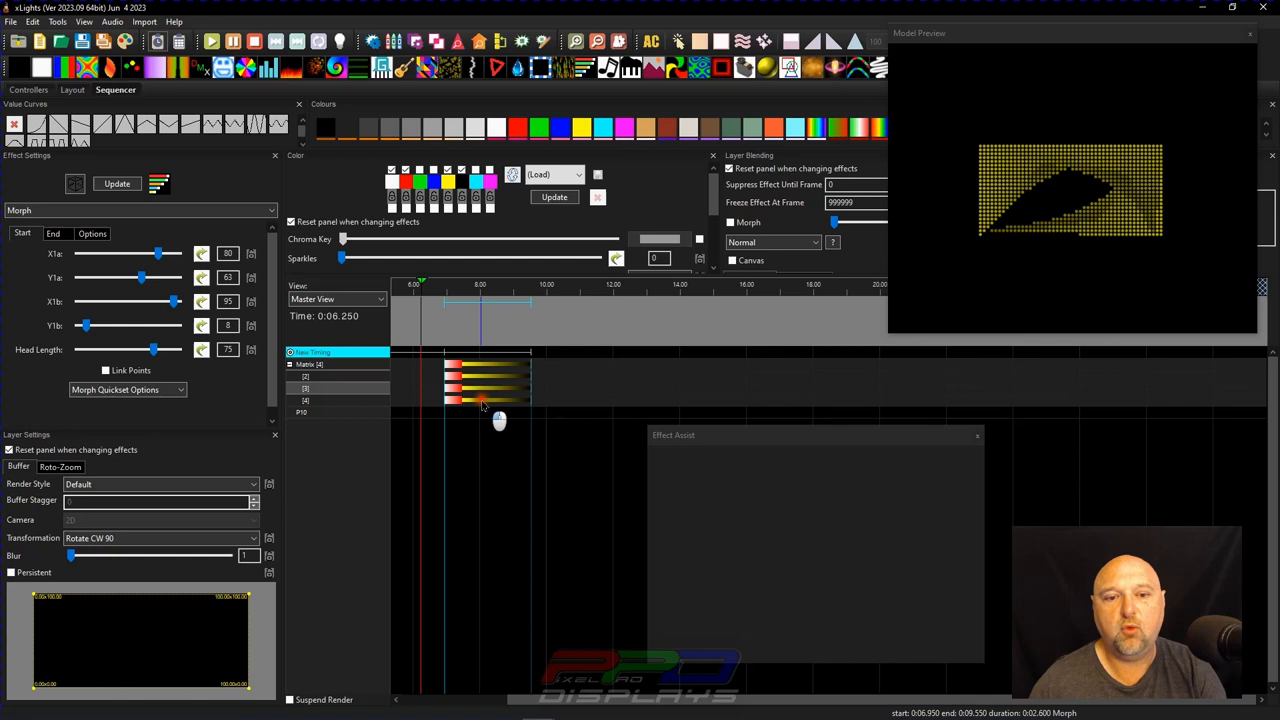
{"action": "left_click", "coordinate": [160, 538]}
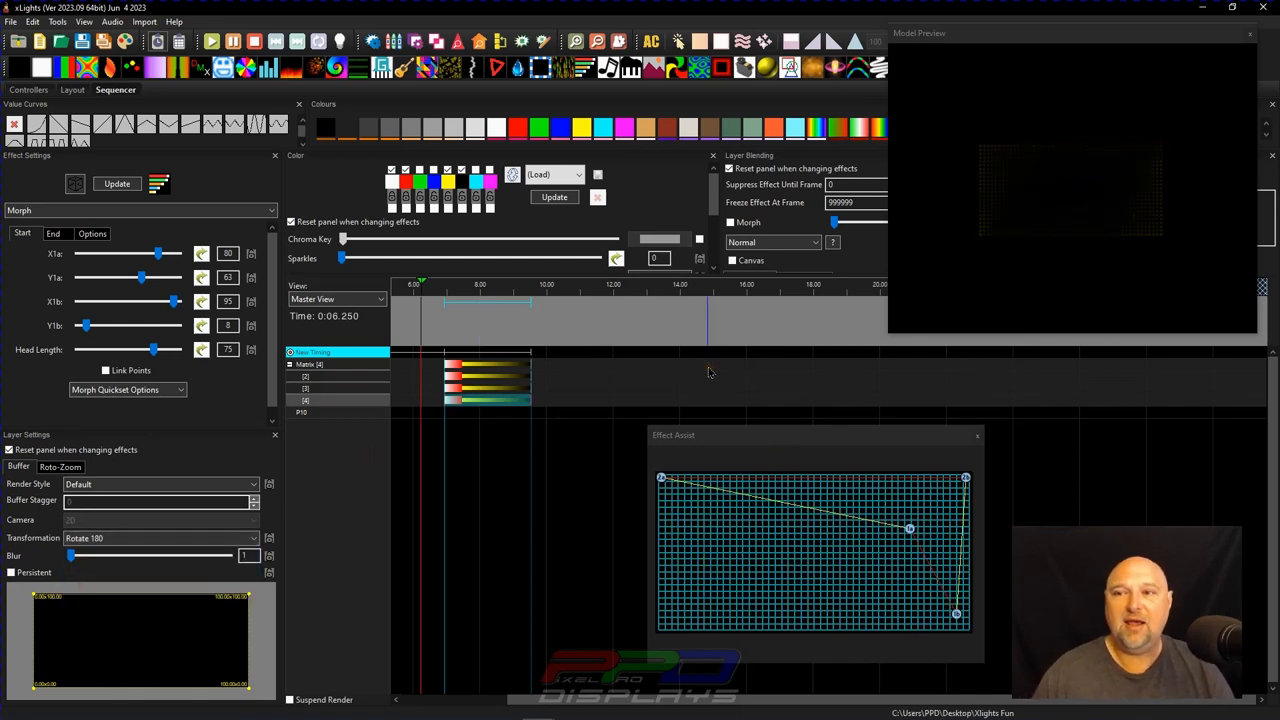